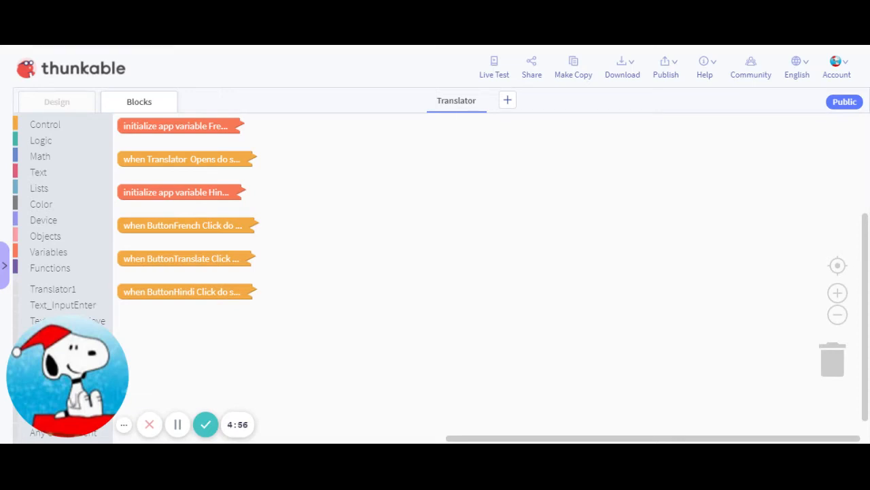
mouse_move(57, 101)
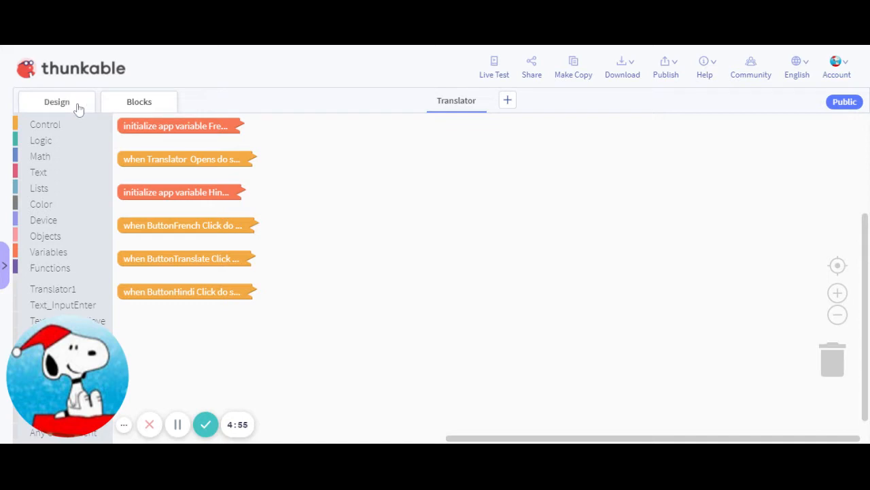
mouse_move(291, 241)
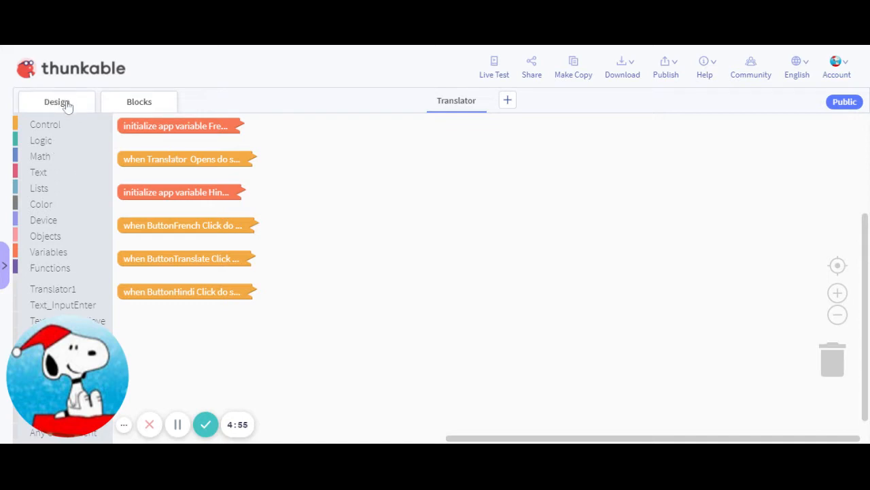
mouse_move(276, 265)
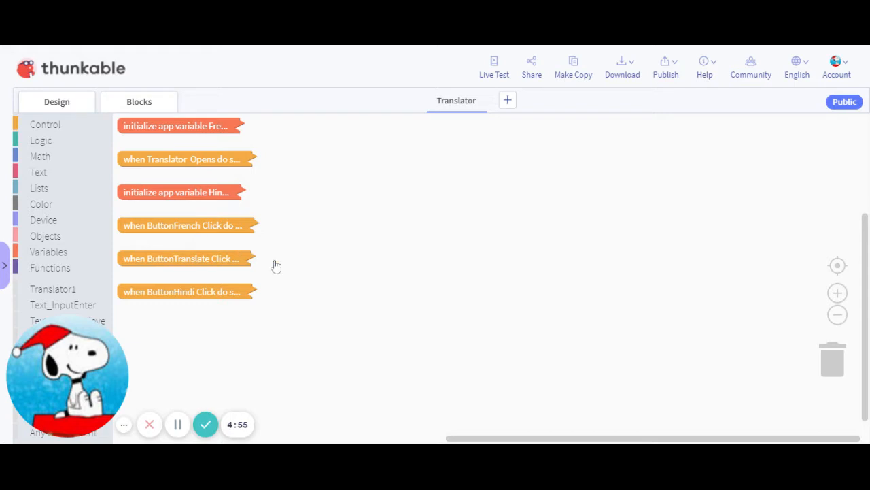
Step: Switch to the Design view to reach the Translator1 component's language settings
click(57, 101)
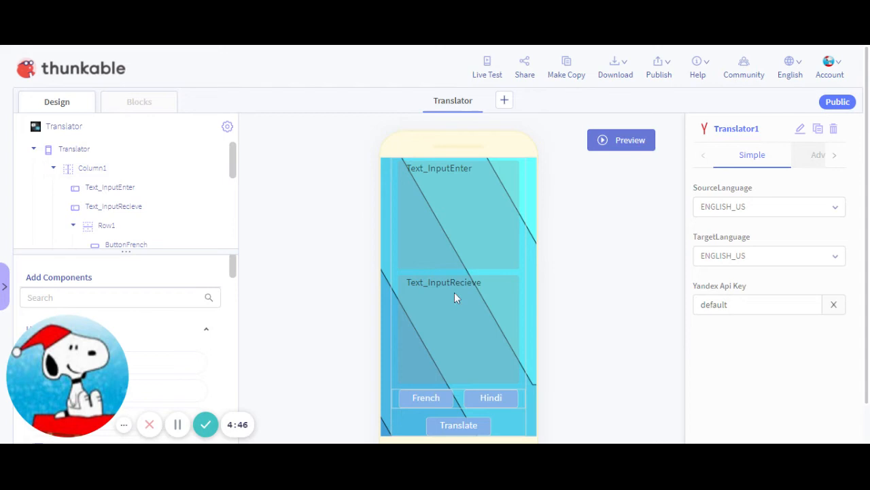
mouse_move(333, 275)
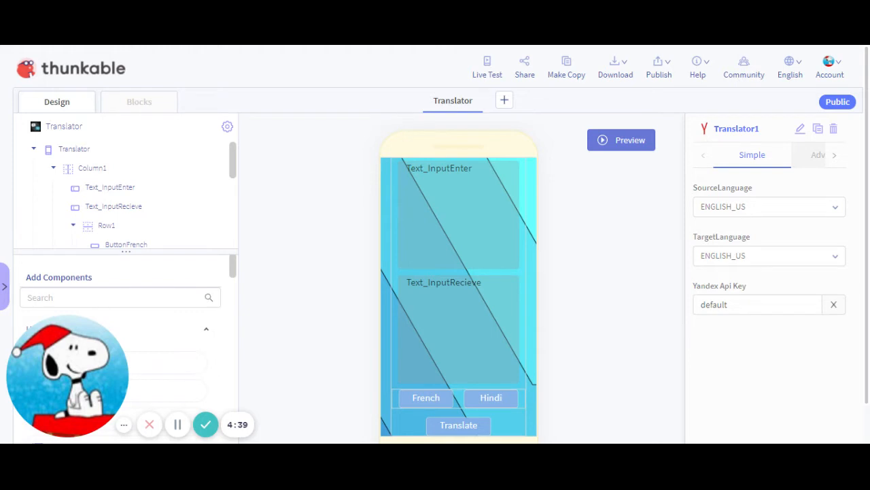
mouse_move(333, 296)
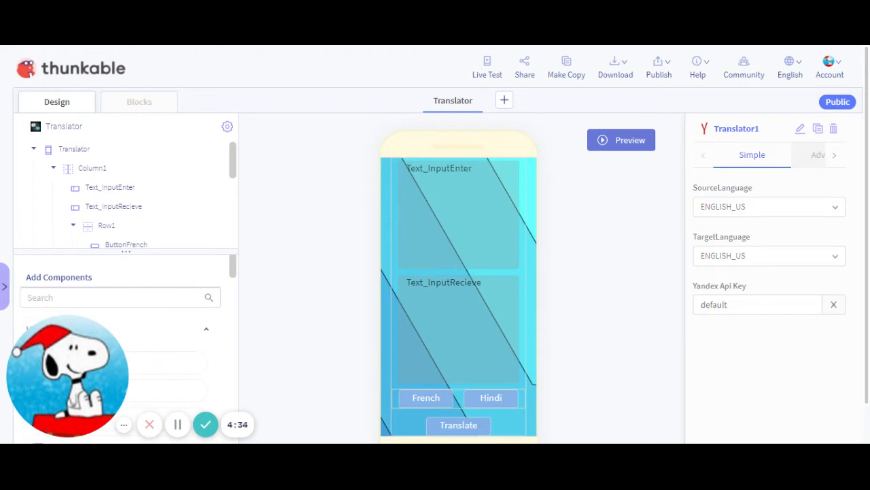
mouse_move(238, 171)
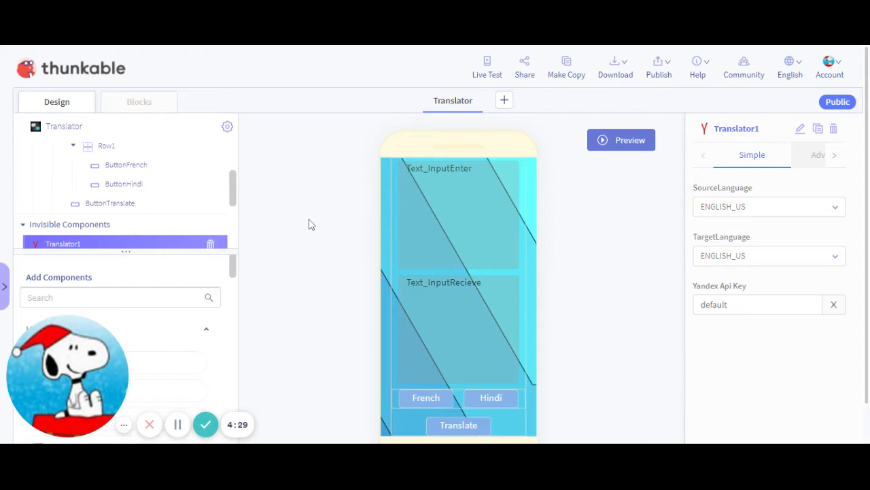
mouse_move(118, 225)
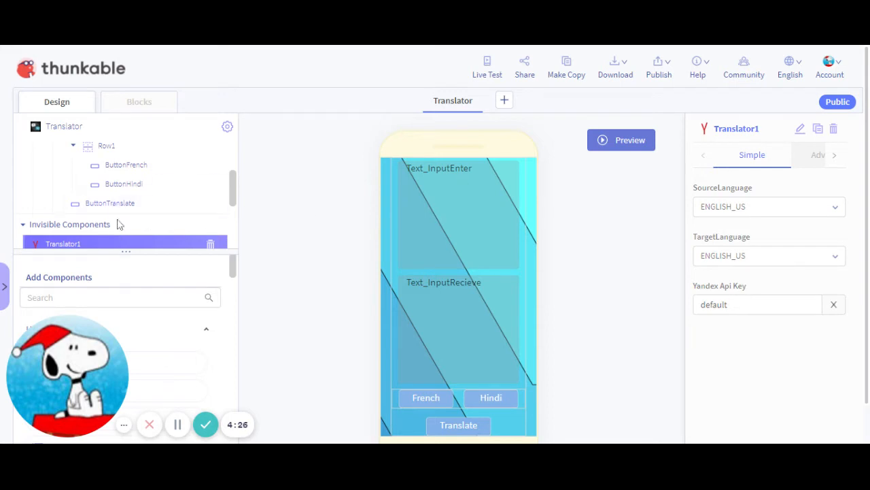
mouse_move(276, 254)
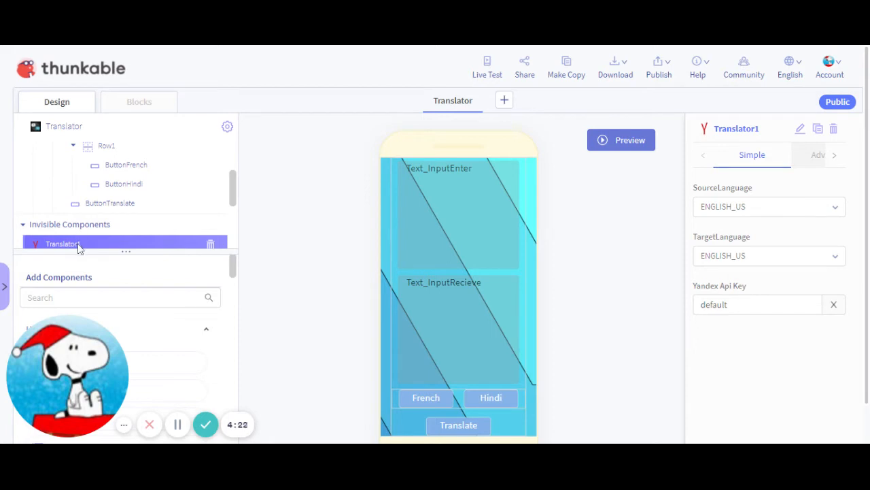
click(769, 256)
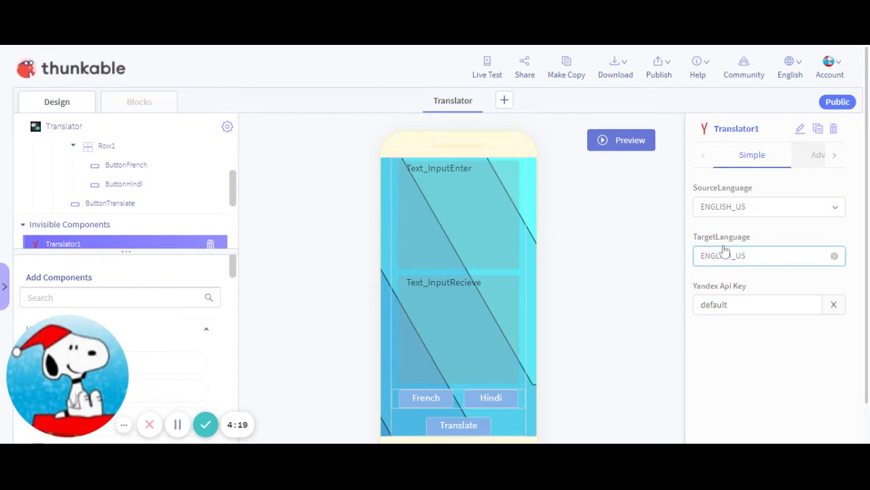
click(769, 255)
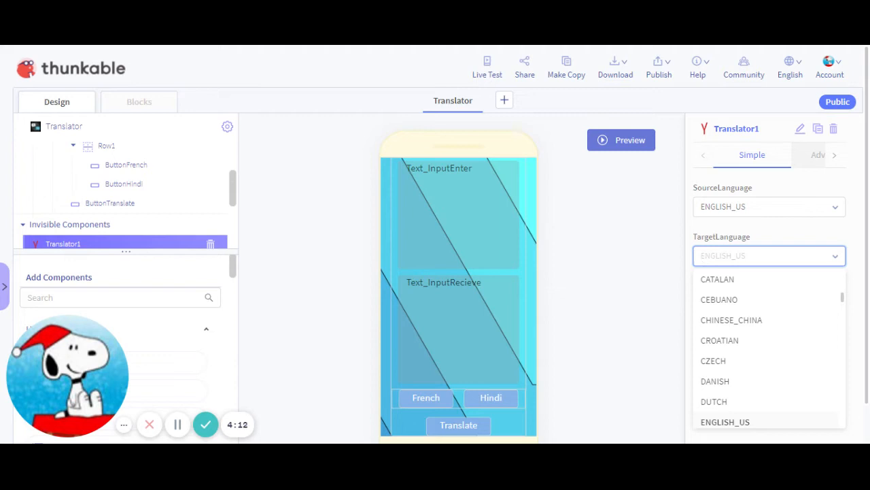
scroll(up, 3)
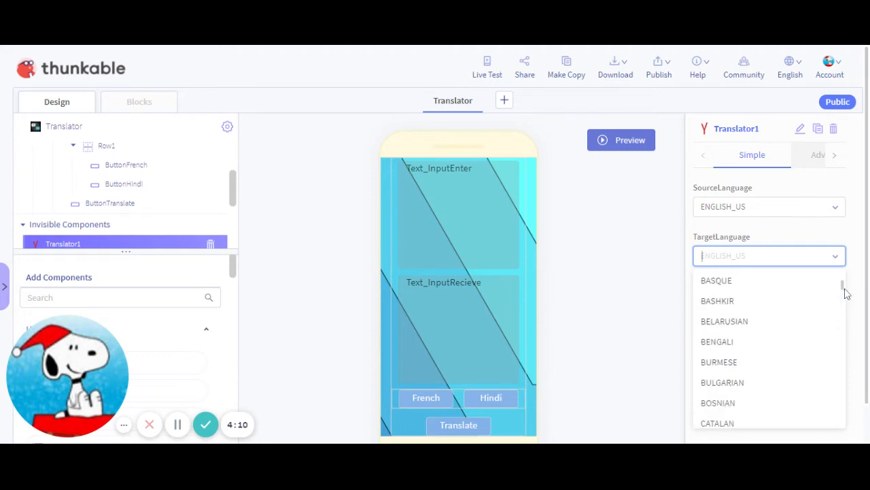
scroll(down, 3)
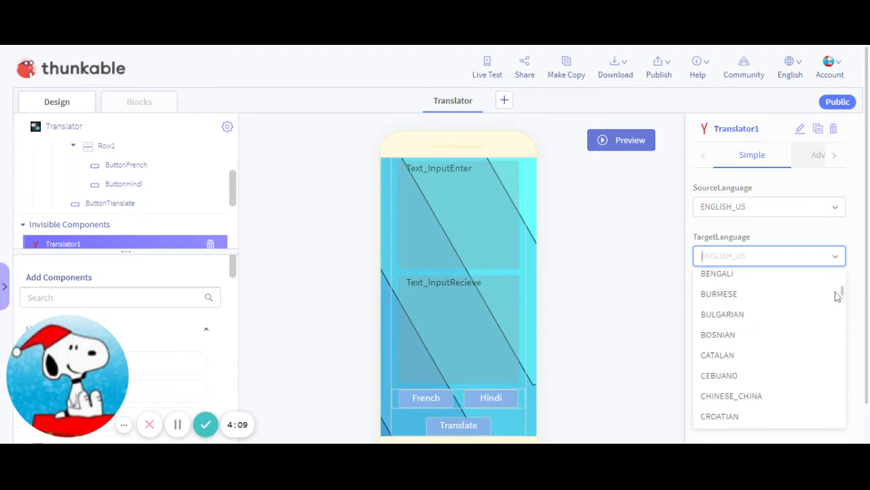
click(612, 269)
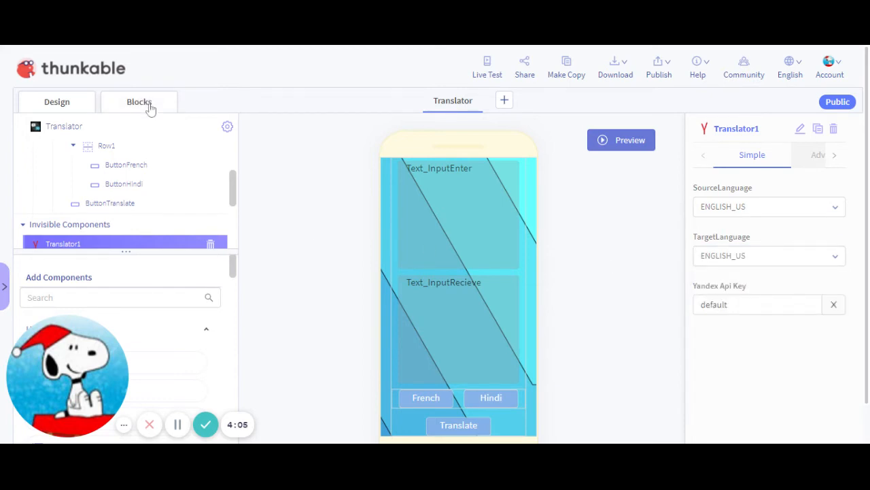
mouse_move(199, 155)
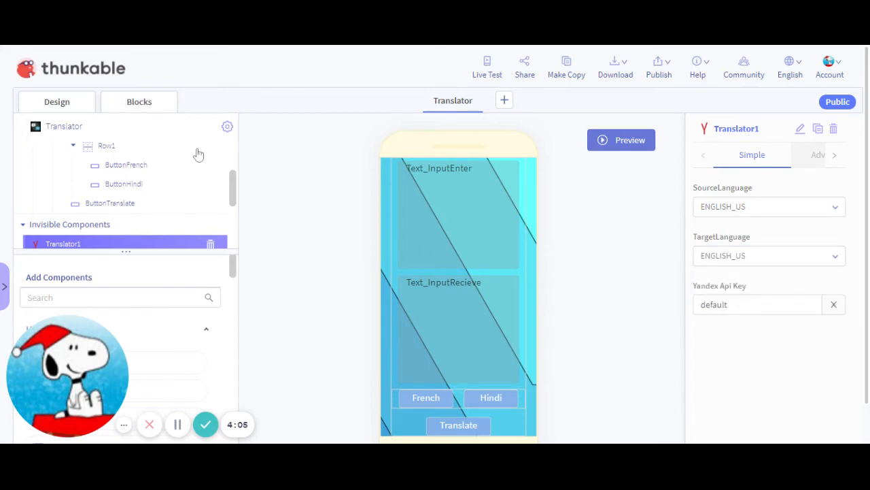
mouse_move(290, 163)
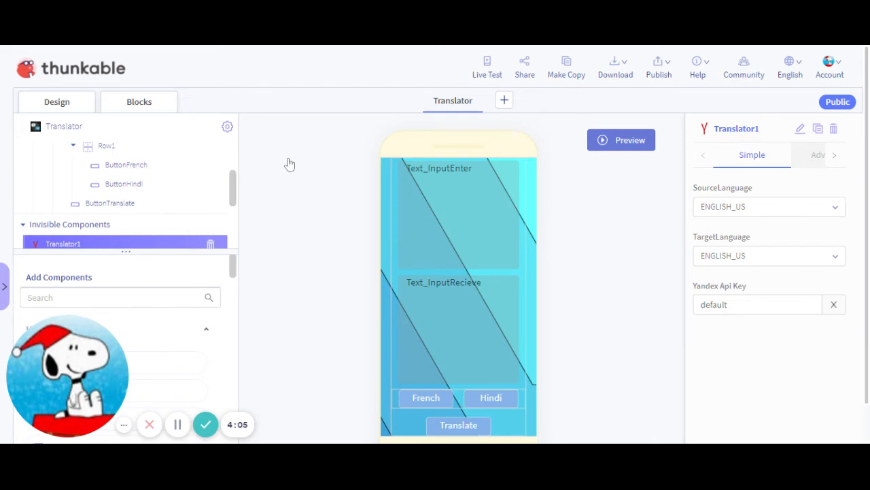
mouse_move(316, 190)
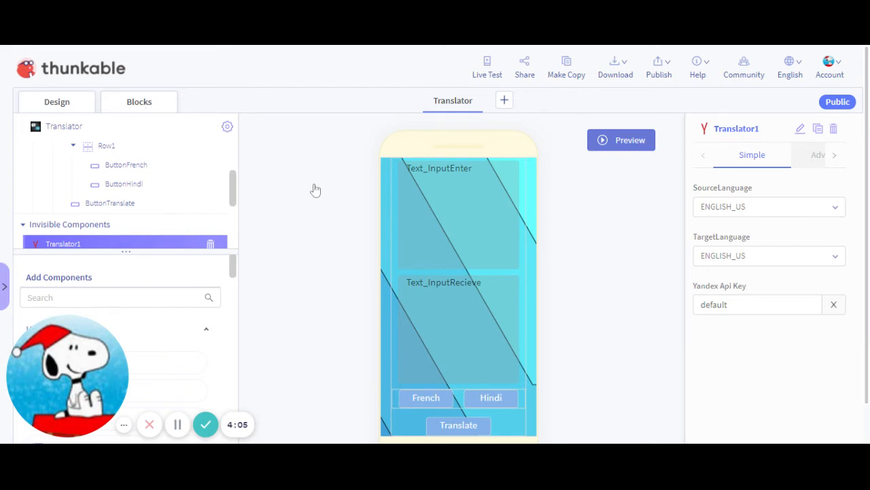
Step: Arrange the French and Hindi variable blocks, with the expanded Translator Opens event beside them
click(139, 101)
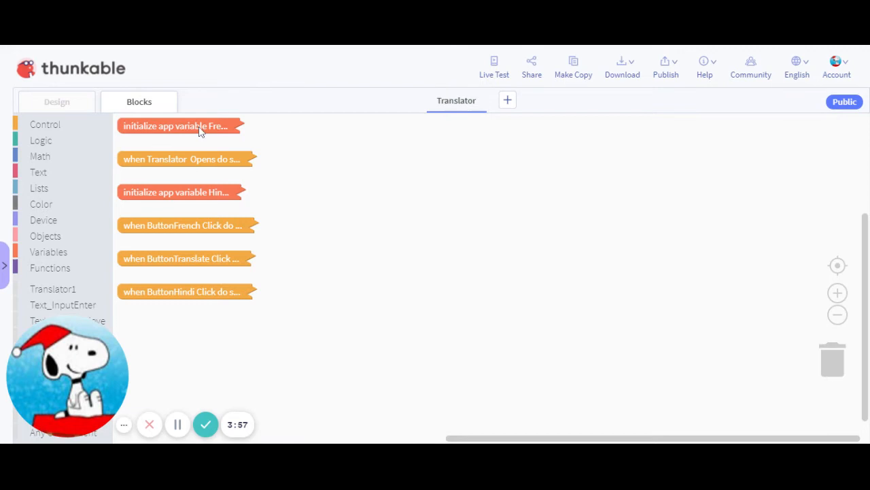
drag(181, 126, 456, 146)
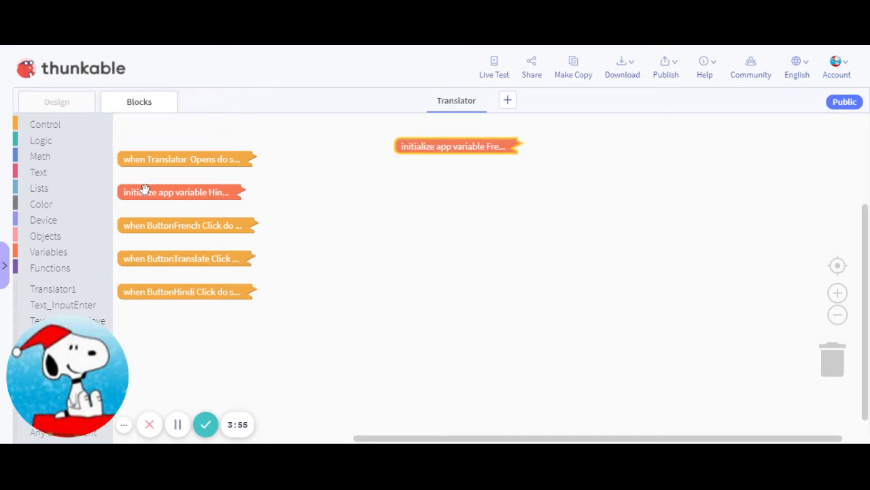
drag(177, 192, 459, 170)
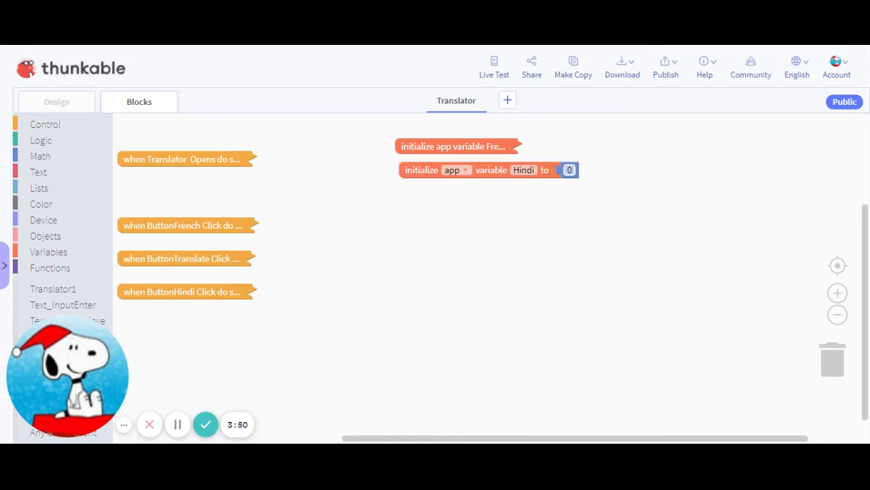
drag(183, 158, 265, 142)
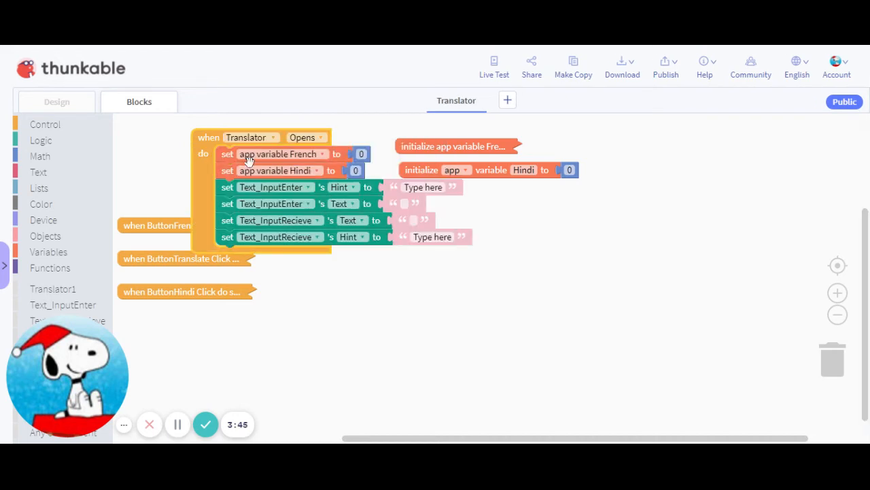
mouse_move(438, 314)
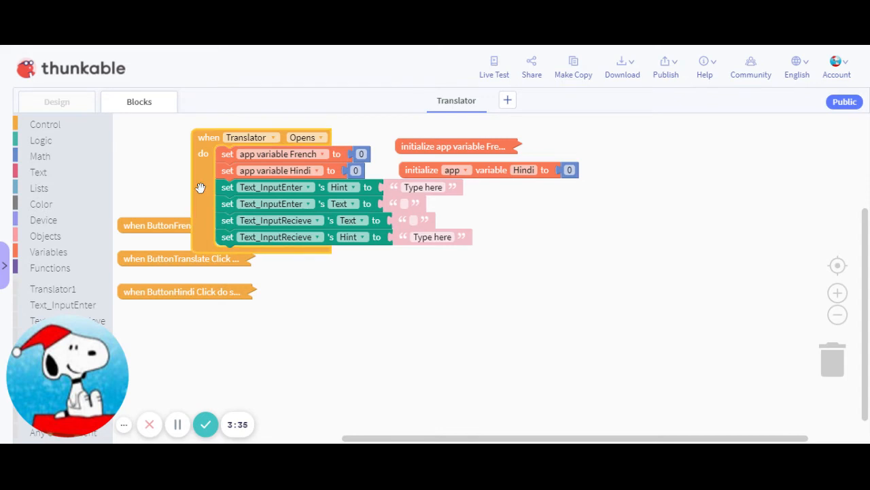
drag(272, 187, 489, 235)
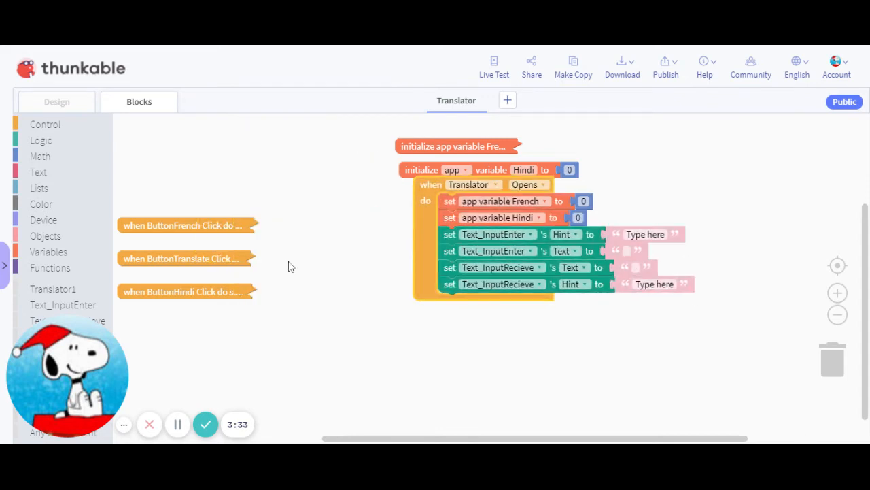
Step: Expand the ButtonFrench and ButtonHindi click events to review their variable and hint settings
drag(183, 225, 309, 178)
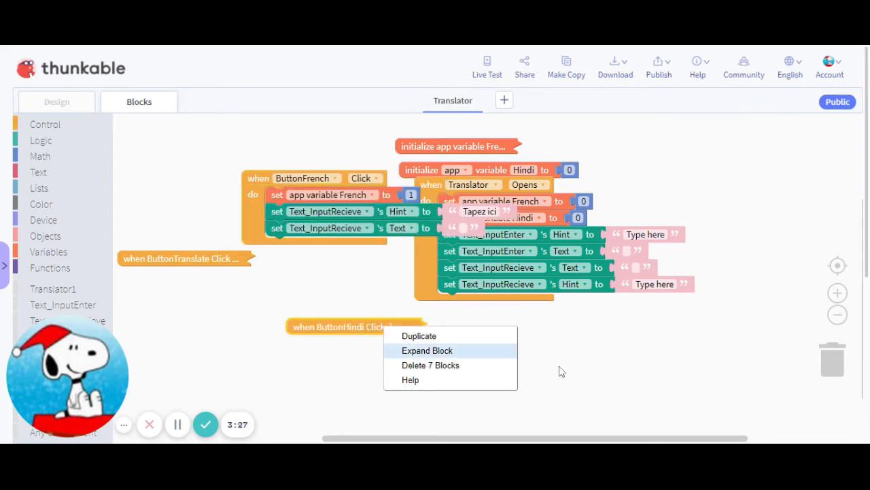
click(427, 350)
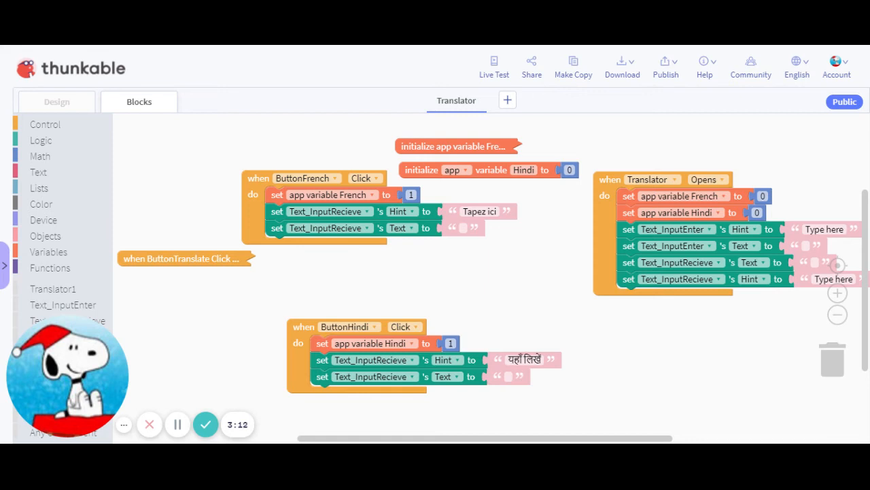
mouse_move(250, 199)
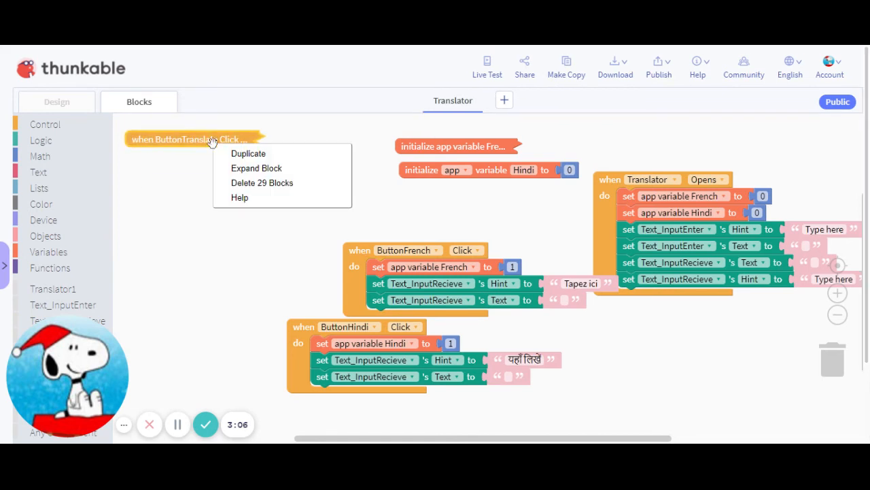
click(256, 168)
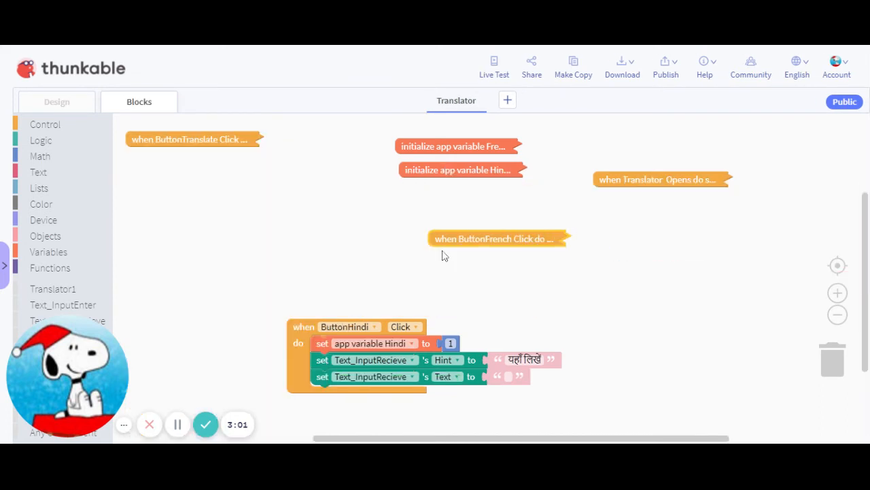
Step: Tidy all collapsed blocks into a neat column with Clean up Blocks
right_click(442, 255)
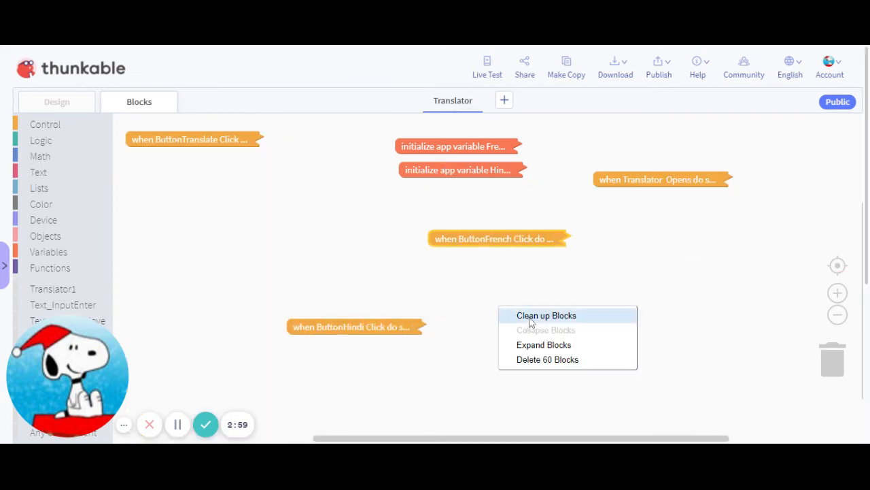
click(546, 315)
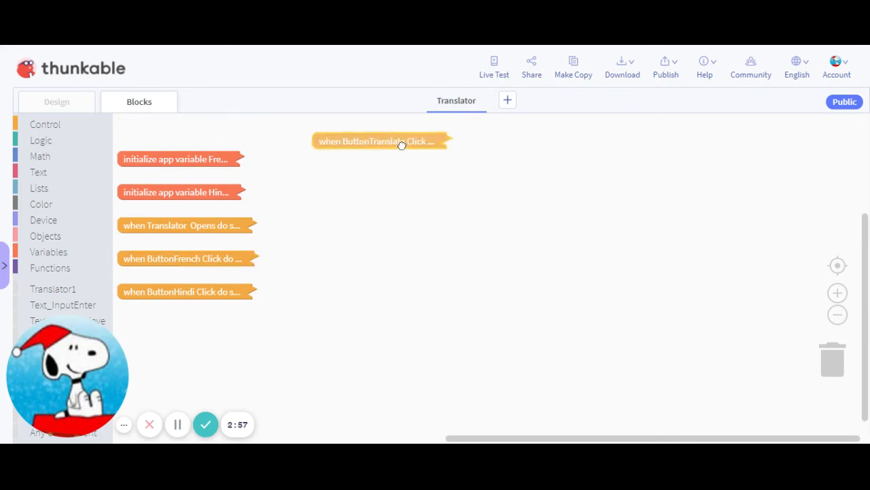
right_click(377, 141)
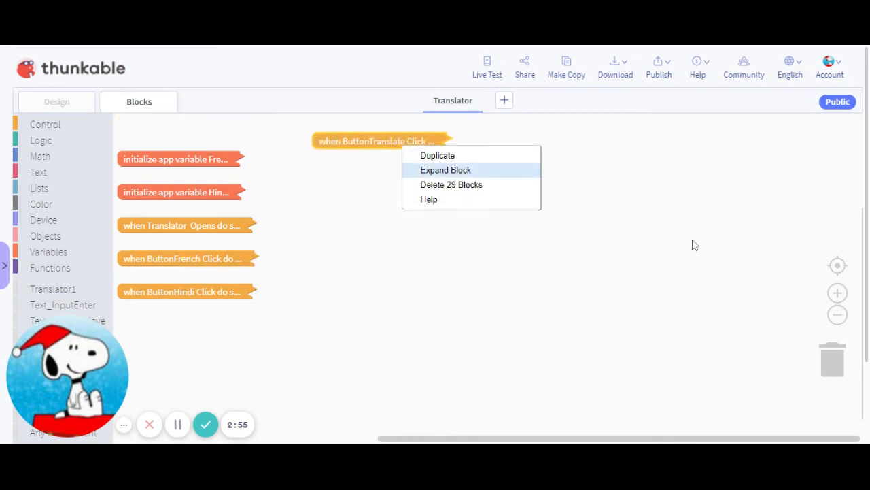
Step: Expand the 'when ButtonTranslate Click' block to show its French and Hindi translation logic
click(446, 170)
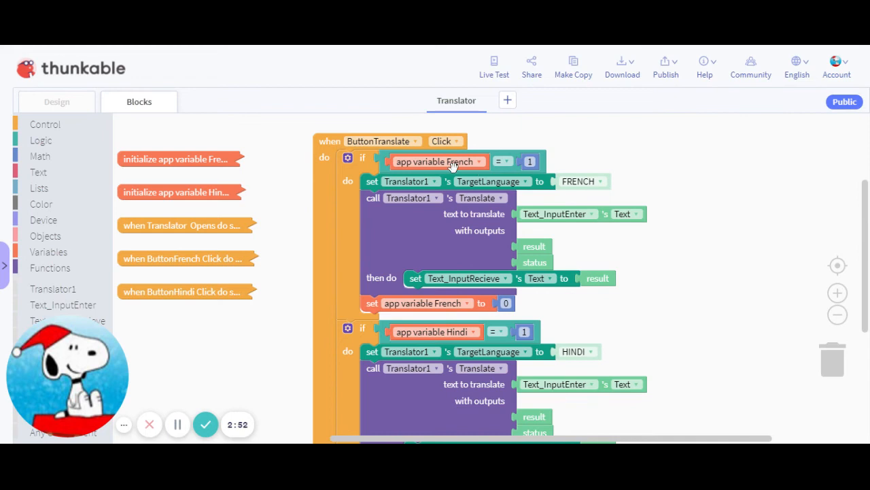
mouse_move(581, 164)
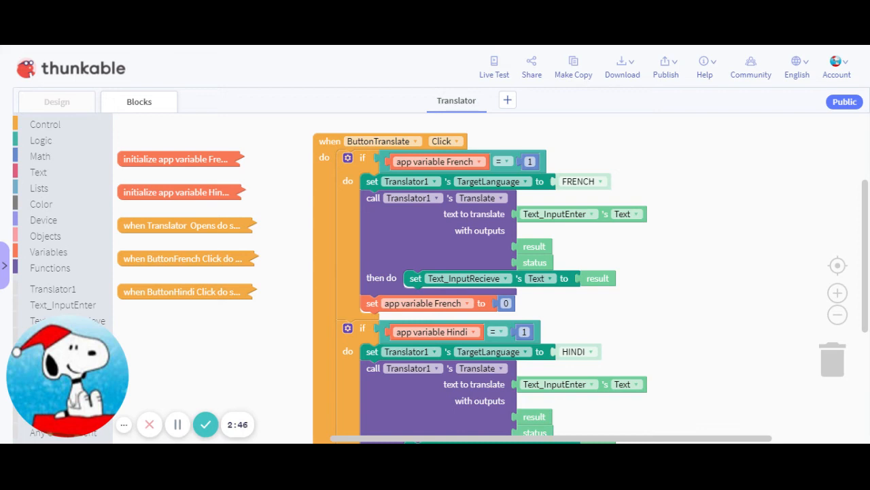
mouse_move(409, 197)
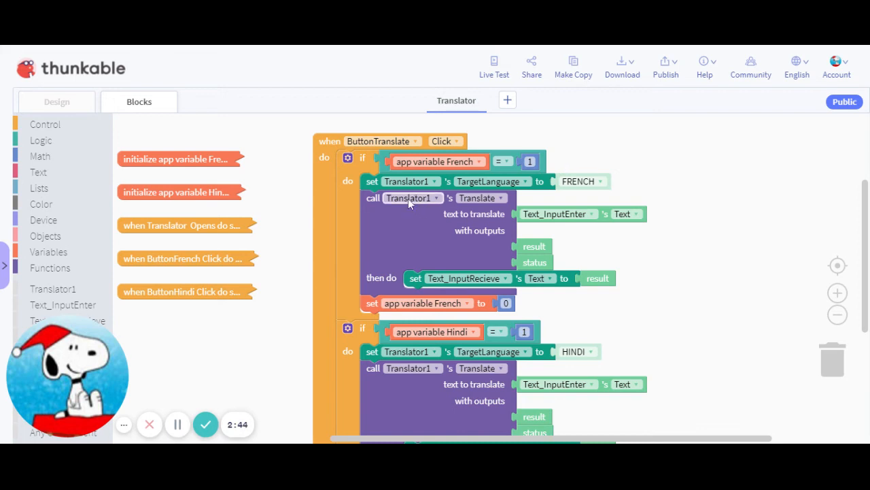
mouse_move(615, 157)
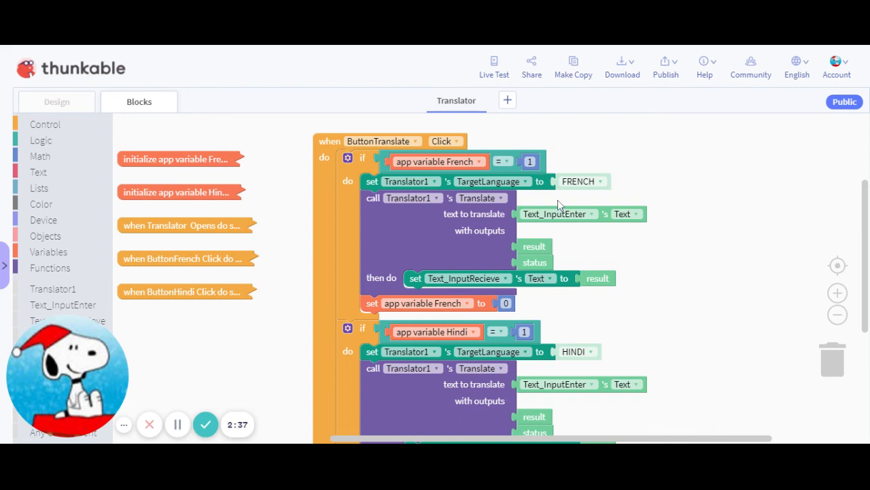
mouse_move(605, 206)
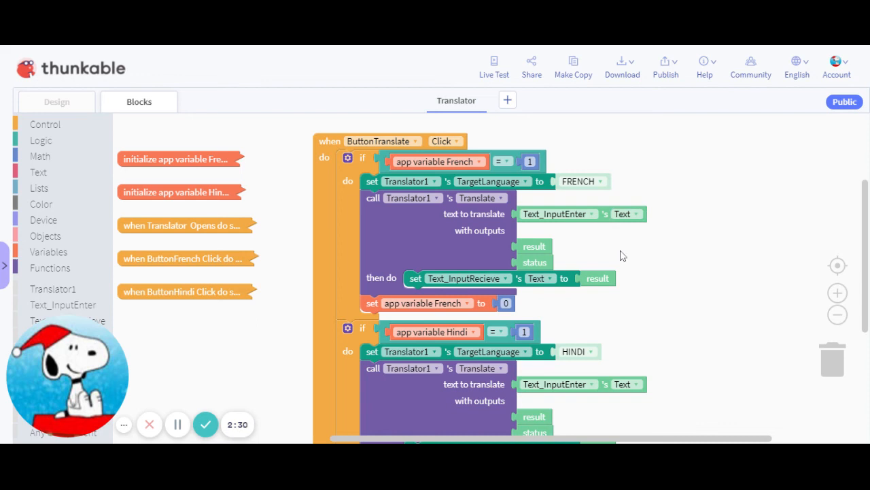
mouse_move(474, 285)
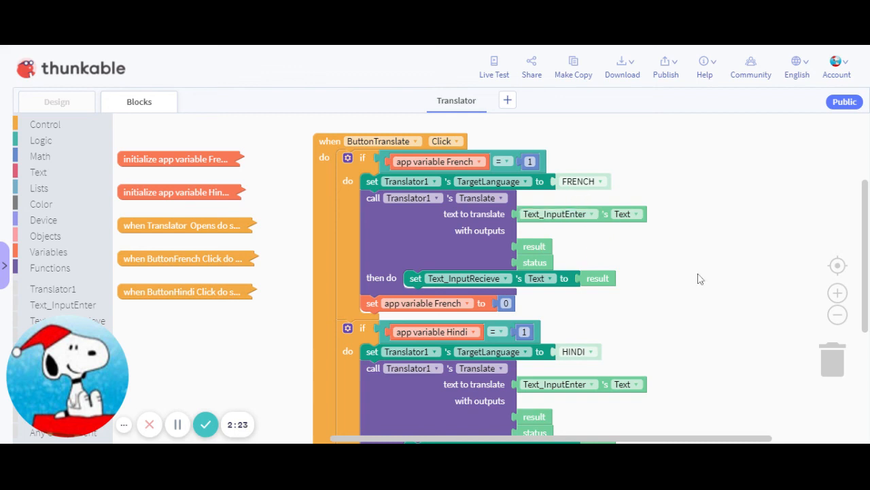
mouse_move(589, 316)
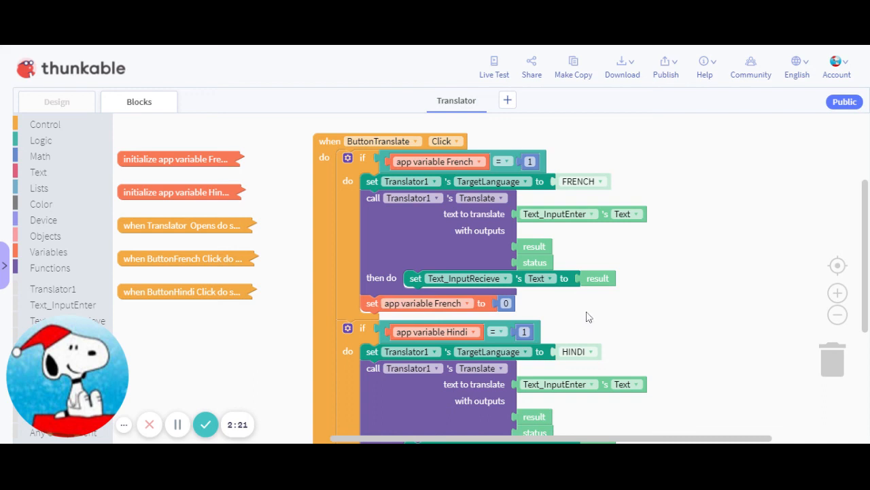
mouse_move(593, 337)
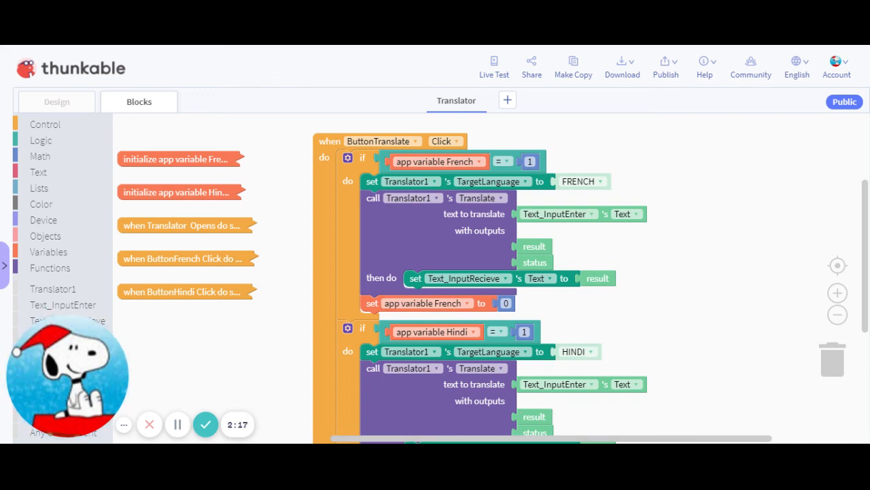
mouse_move(719, 201)
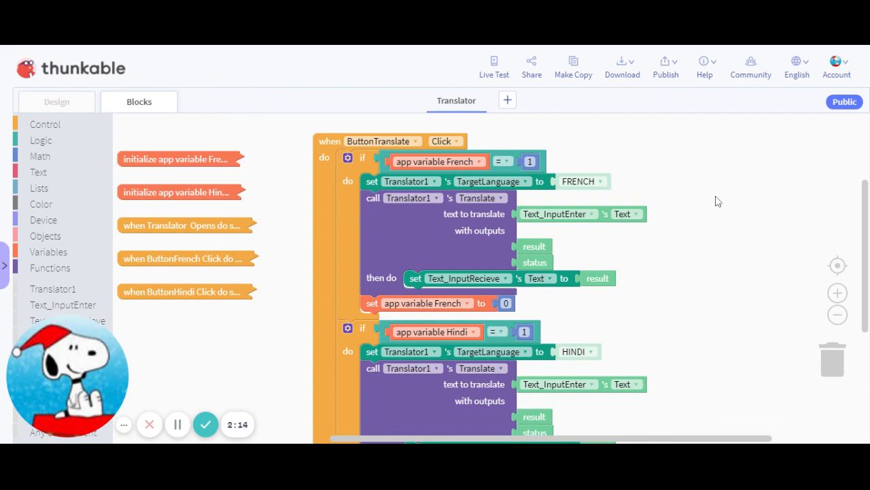
mouse_move(595, 296)
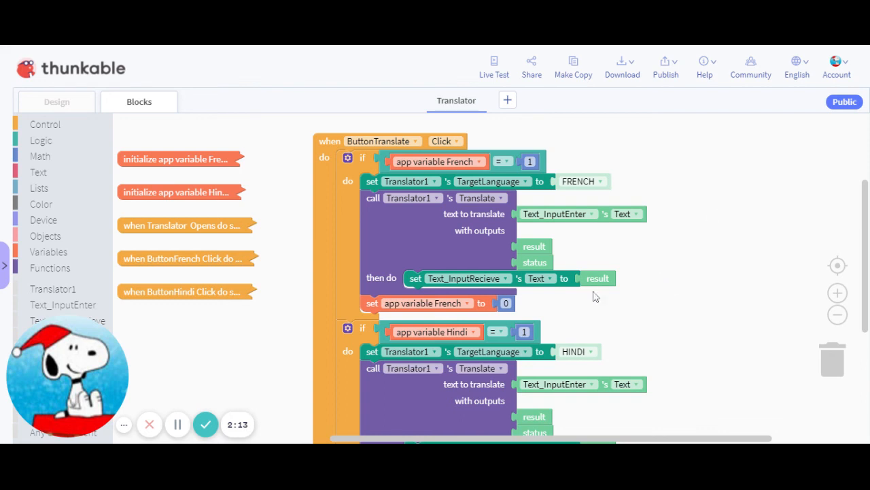
mouse_move(626, 322)
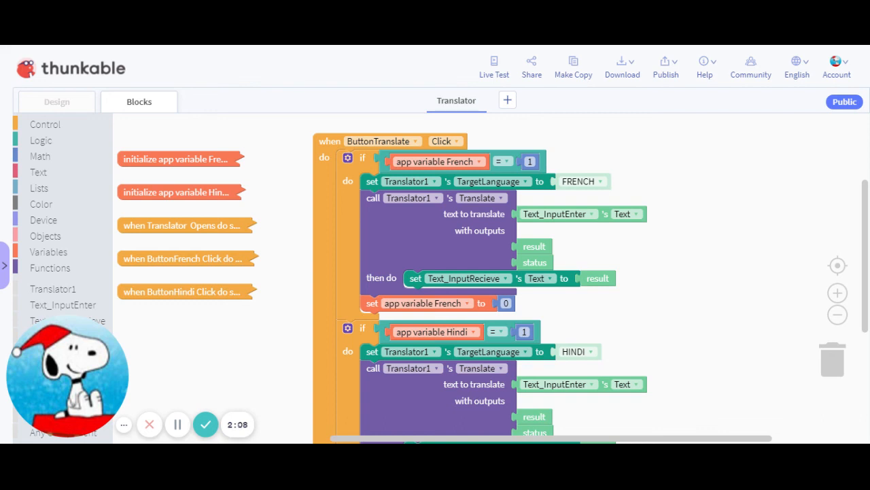
mouse_move(270, 398)
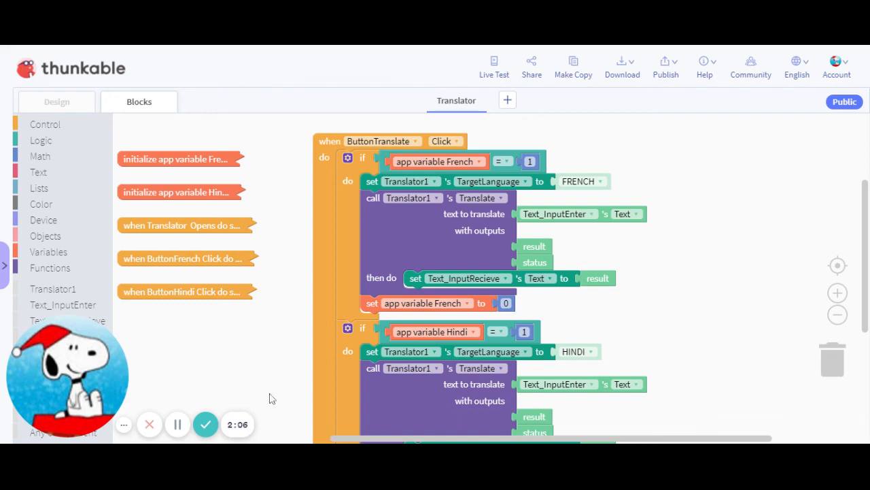